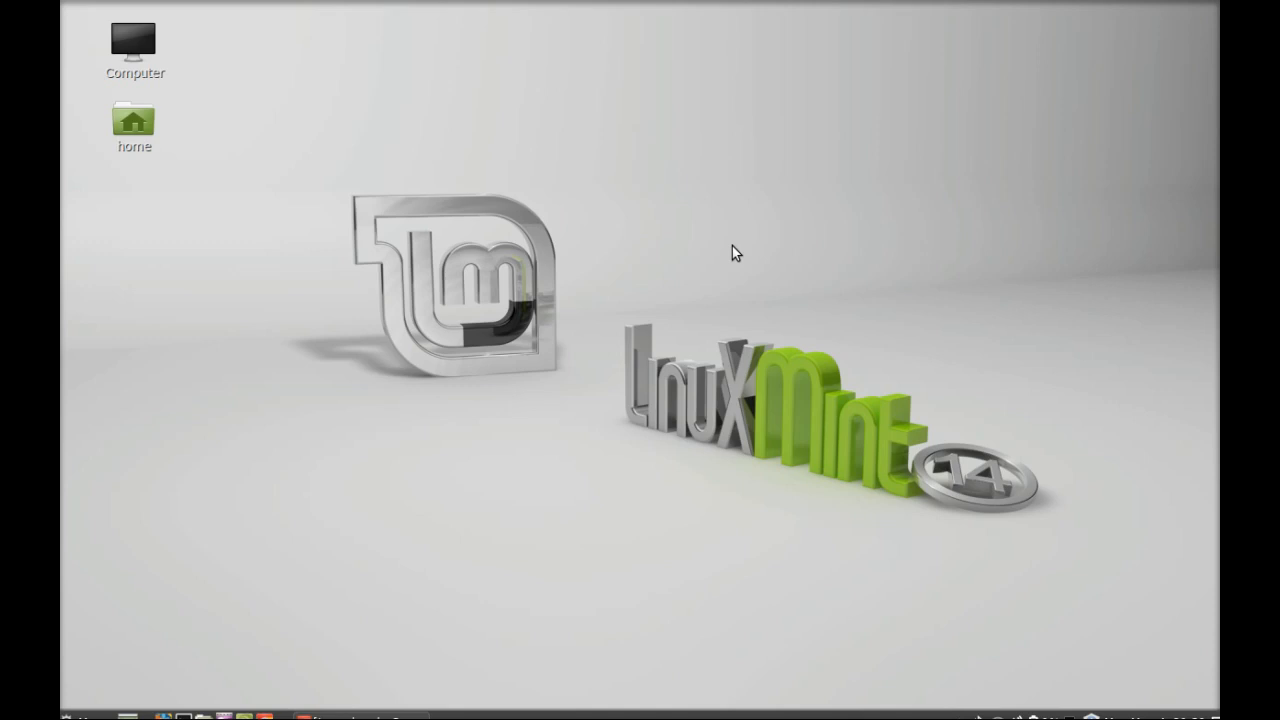
{"action": "mouse_move", "coordinate": [484, 416]}
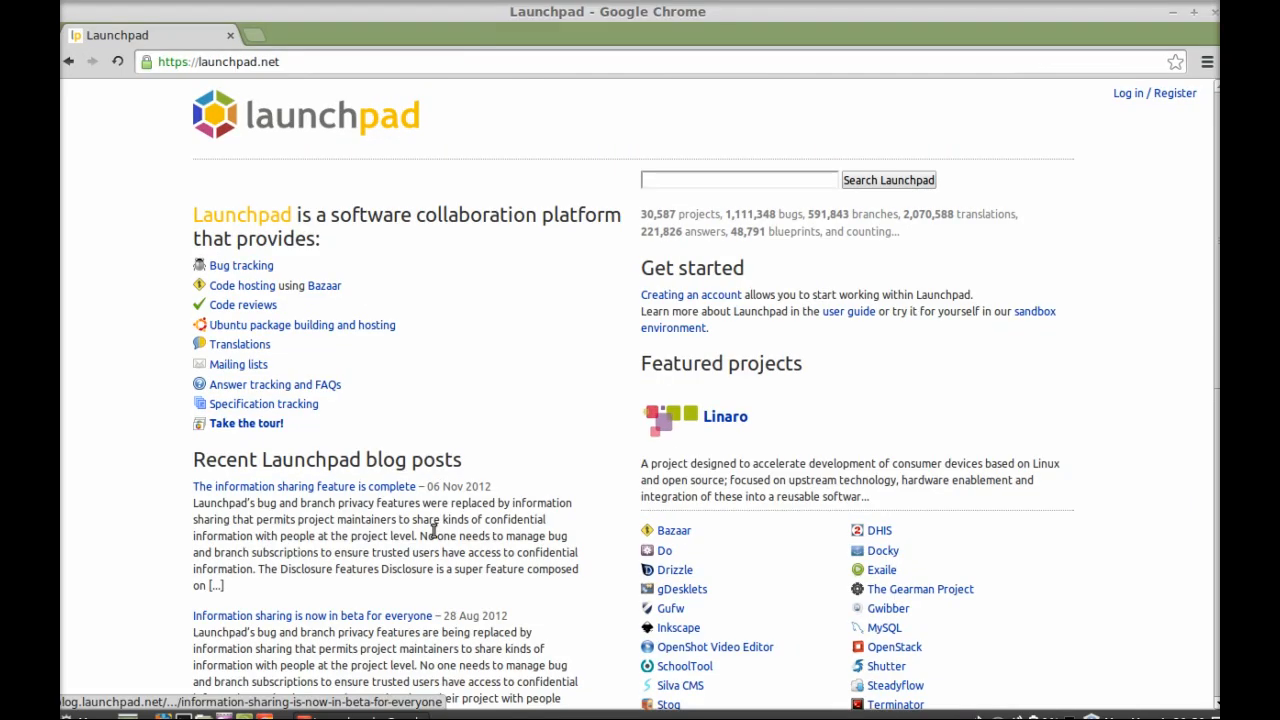
Step: Search Launchpad for 'audacity ppa' and go to the Audacity Daily Build PPA page
{"action": "left_click", "coordinate": [738, 180]}
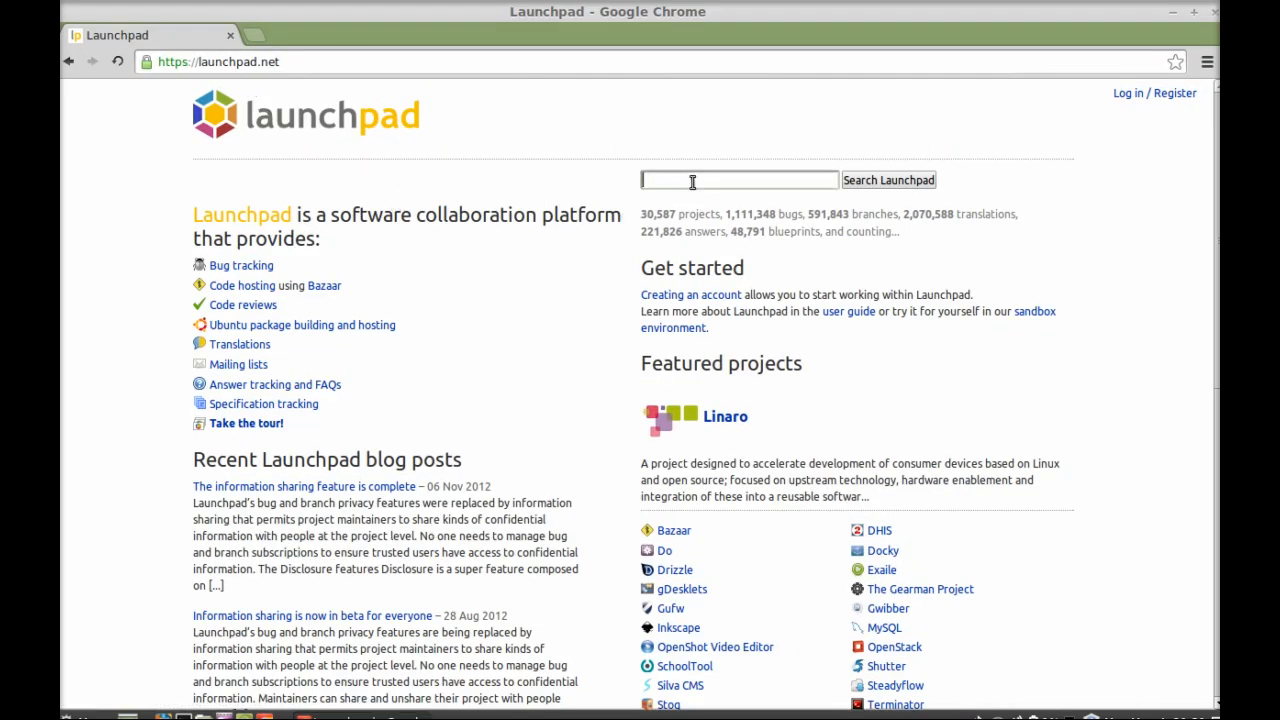
{"action": "type", "text": "a"}
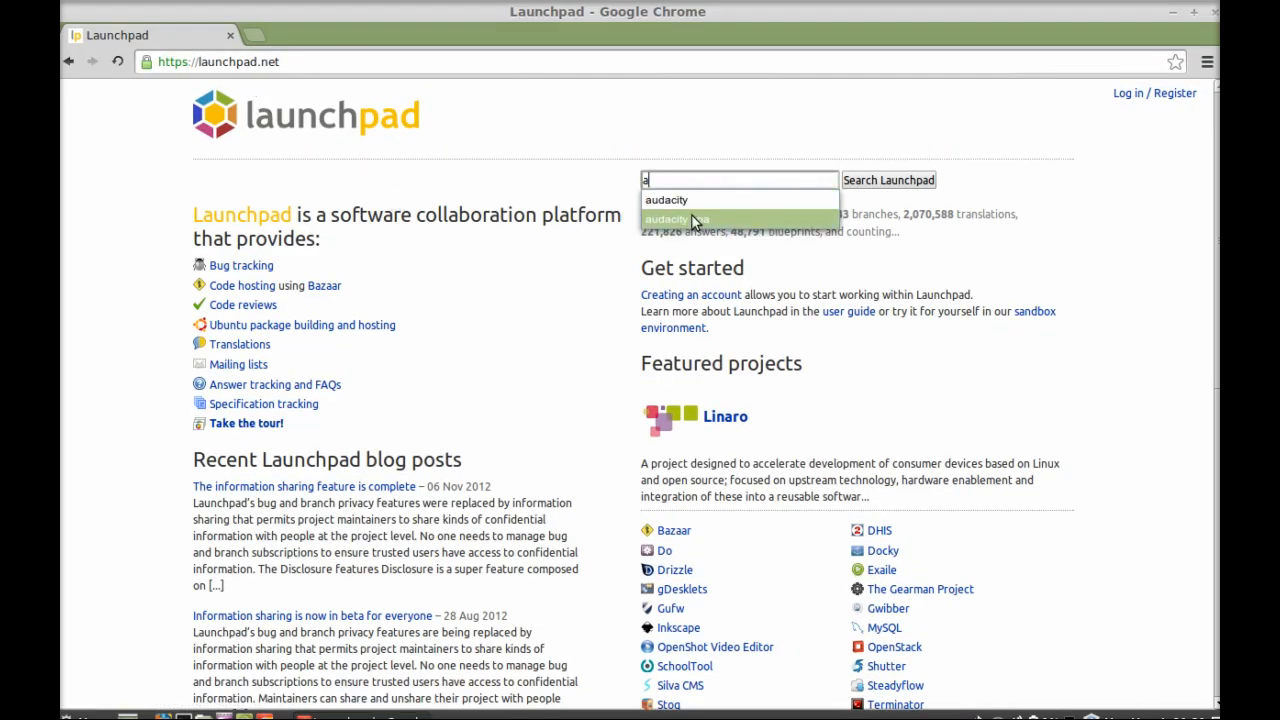
{"action": "left_click", "coordinate": [676, 218]}
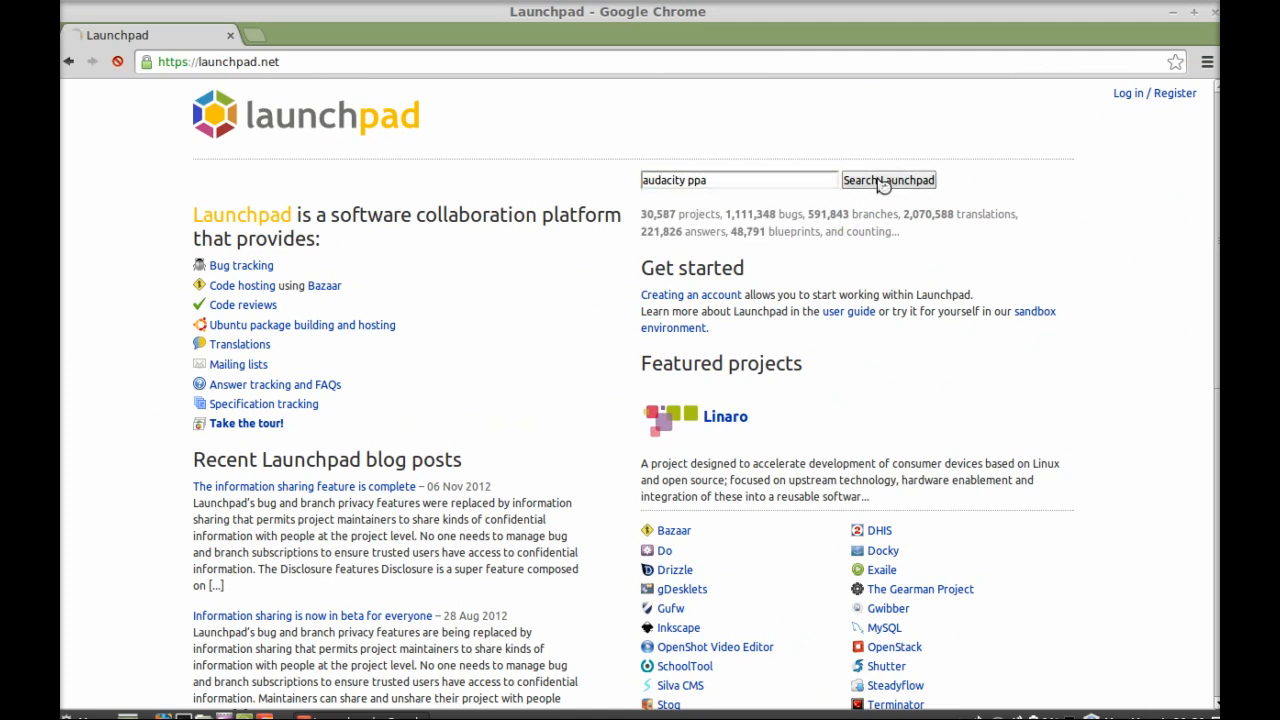
{"action": "left_click", "coordinate": [888, 180]}
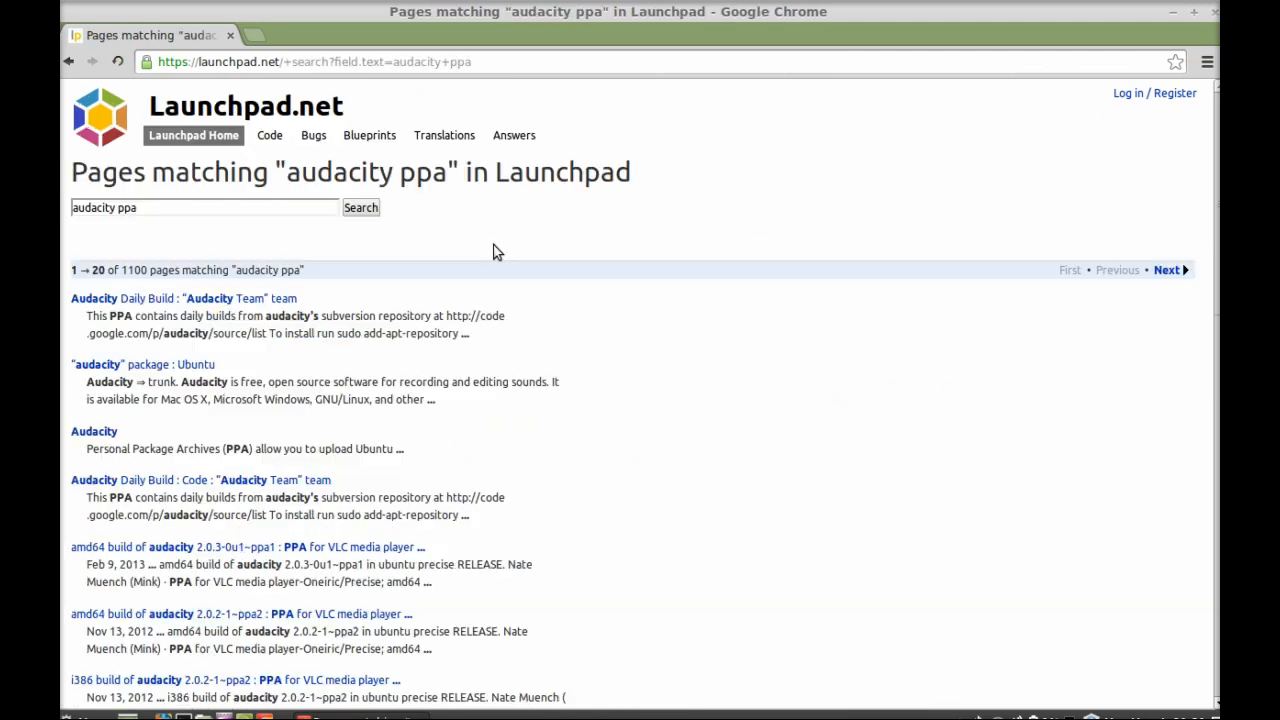
{"action": "mouse_move", "coordinate": [236, 294]}
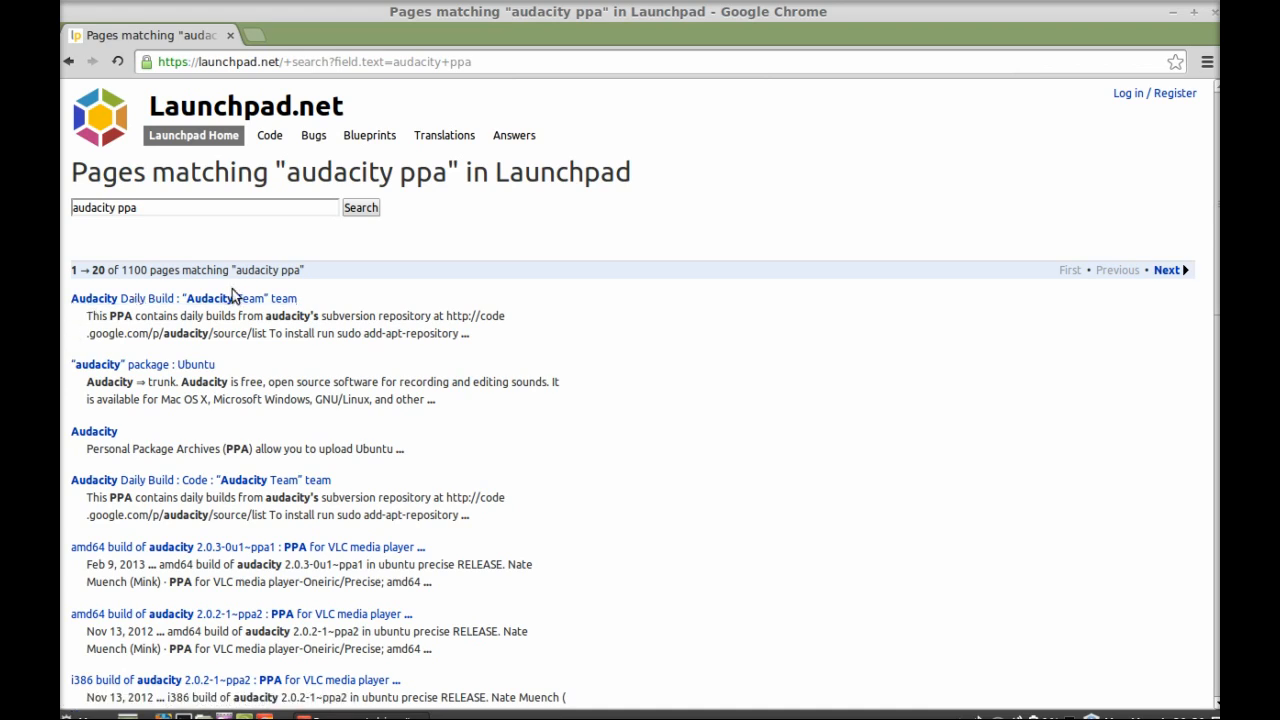
{"action": "mouse_move", "coordinate": [240, 298]}
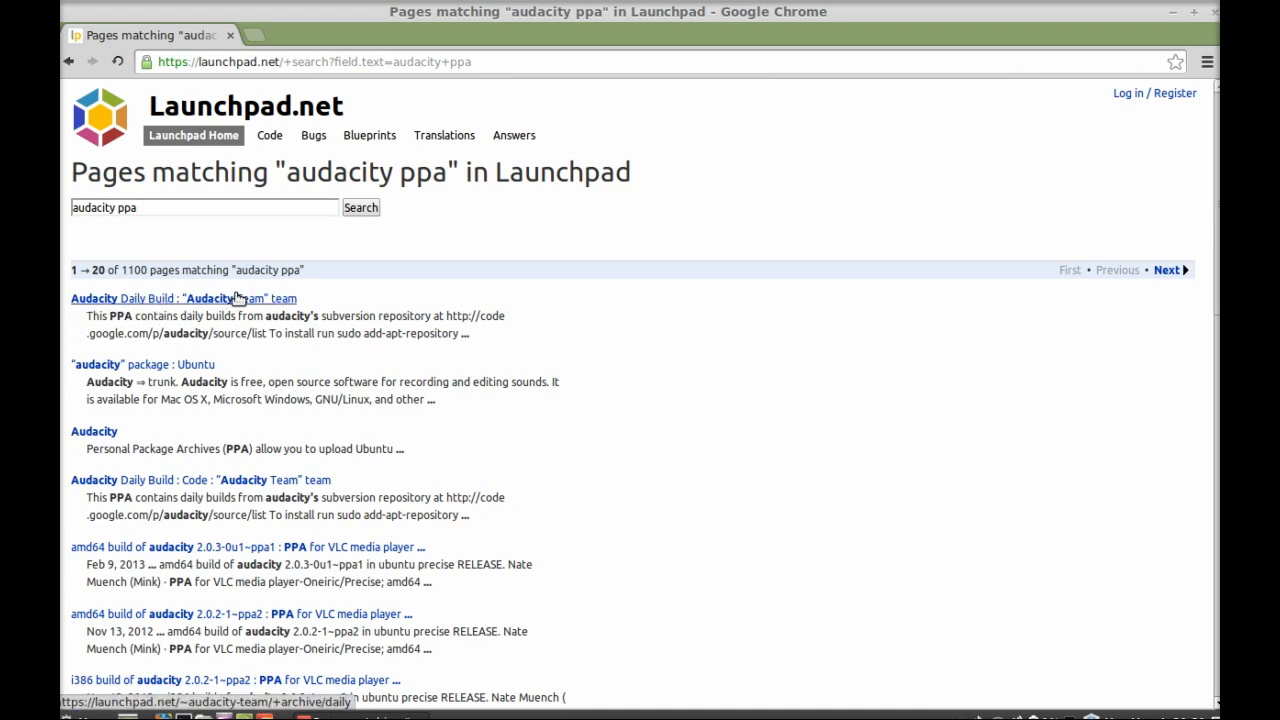
{"action": "mouse_move", "coordinate": [224, 304]}
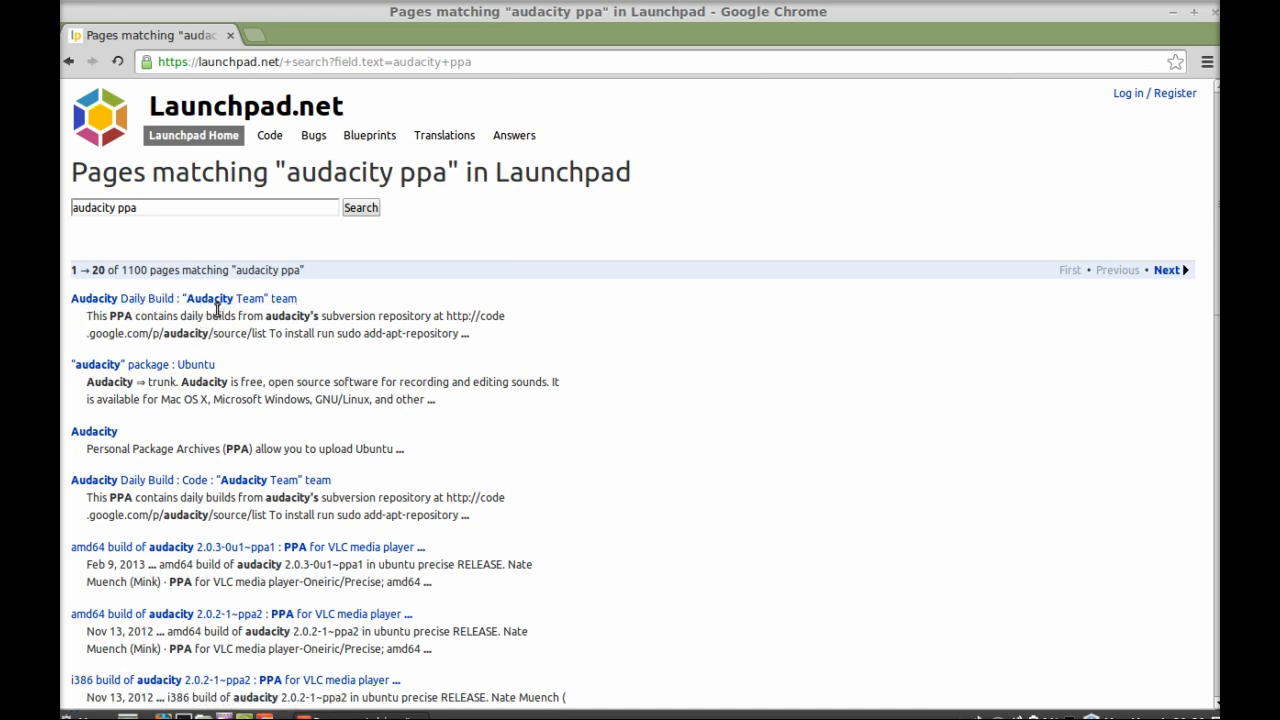
{"action": "left_click", "coordinate": [184, 298]}
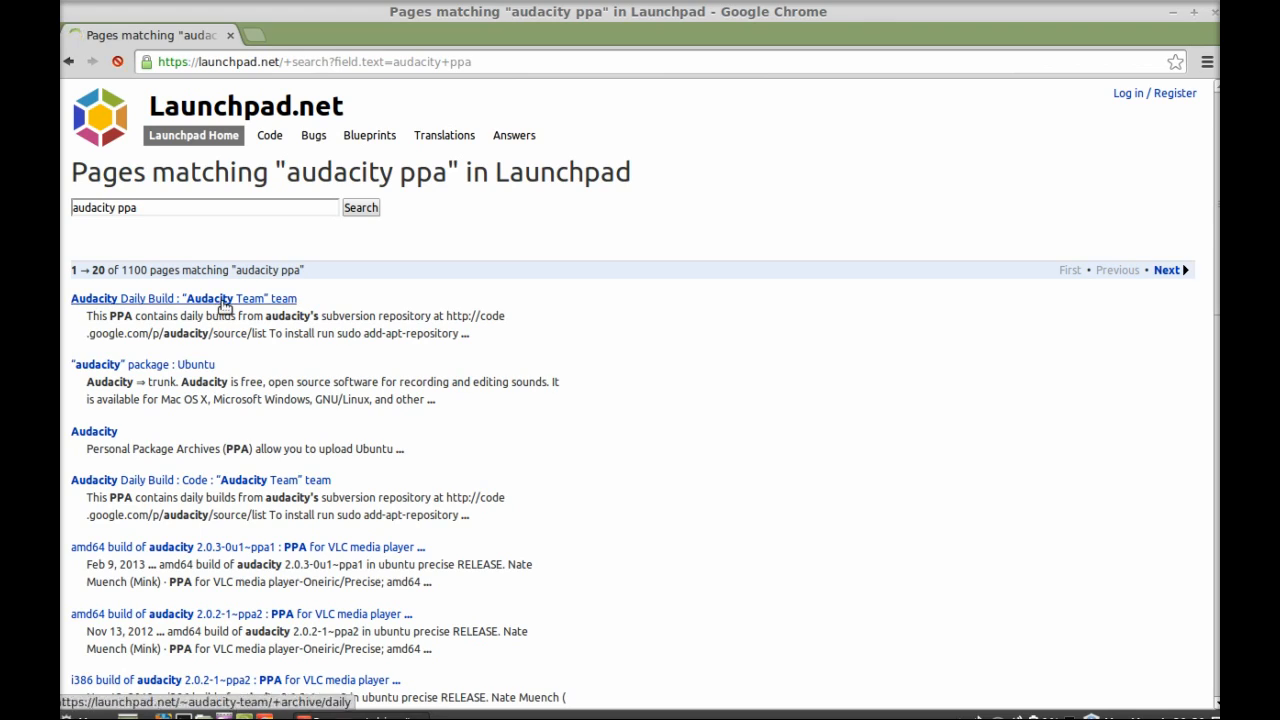
{"action": "left_click", "coordinate": [180, 298]}
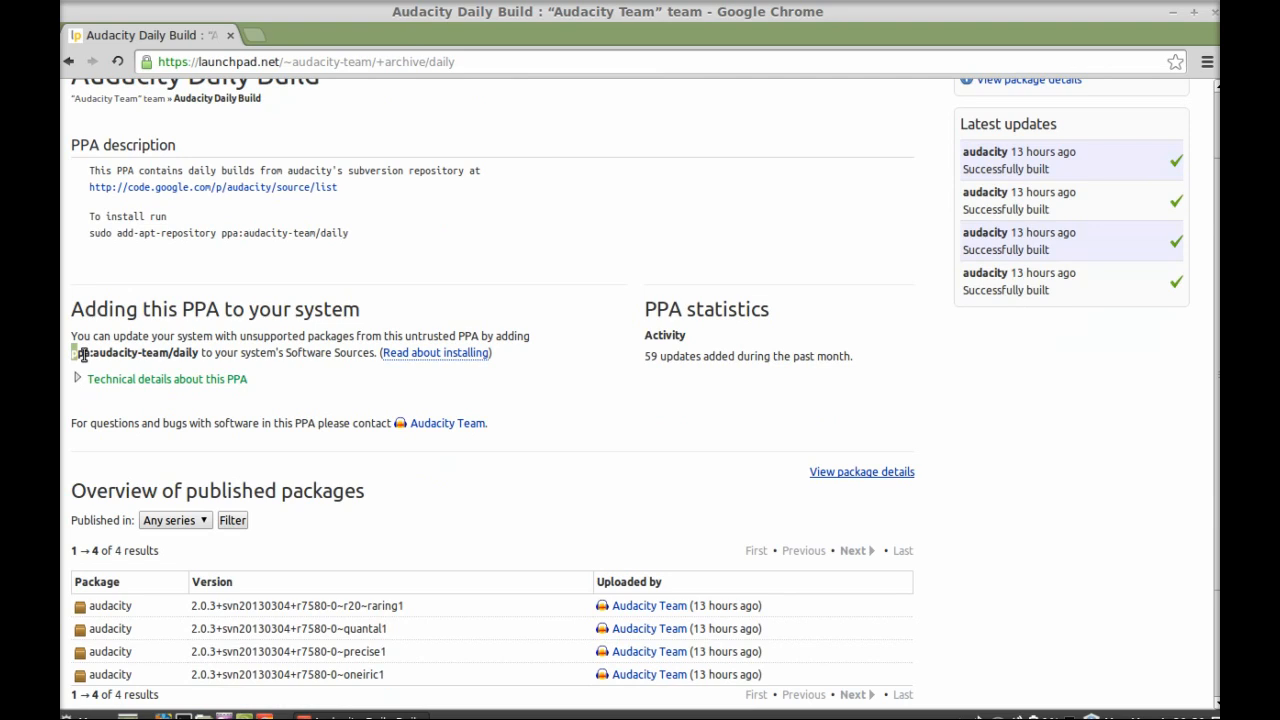
Step: Select the PPA address ppa:audacity-team/daily from the install instructions
{"action": "double_click", "coordinate": [132, 352]}
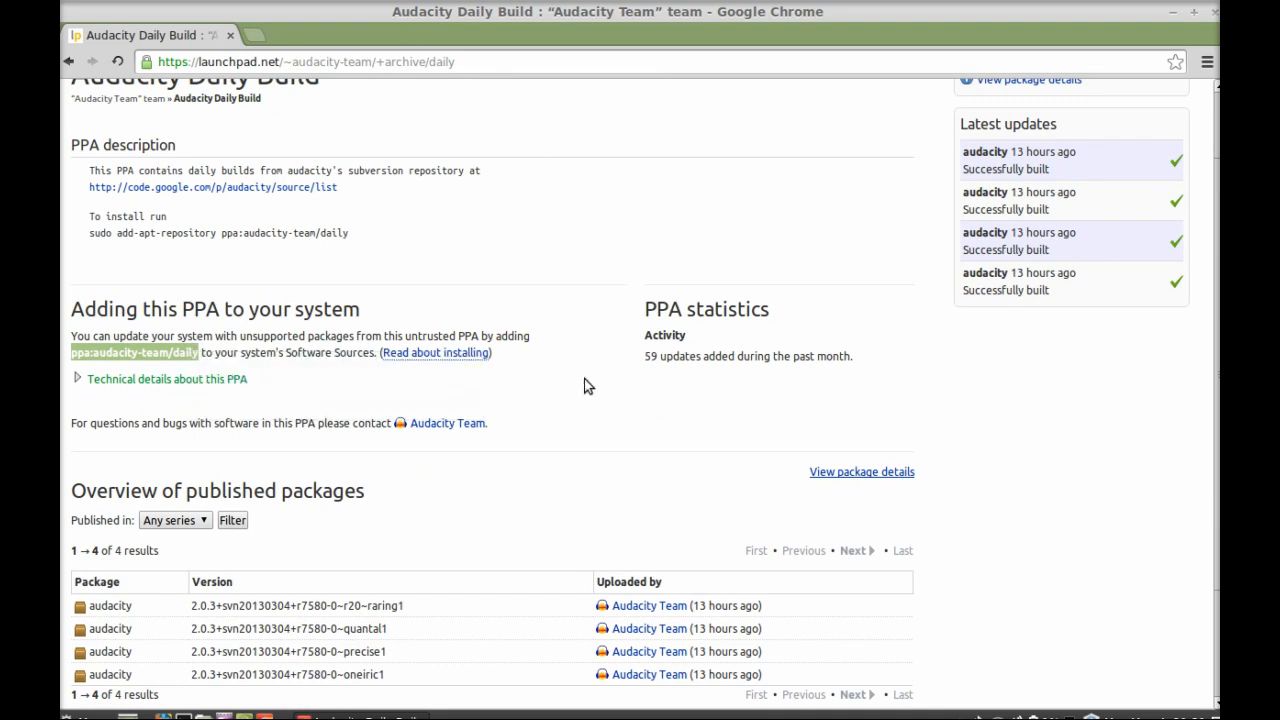
{"action": "mouse_move", "coordinate": [586, 380]}
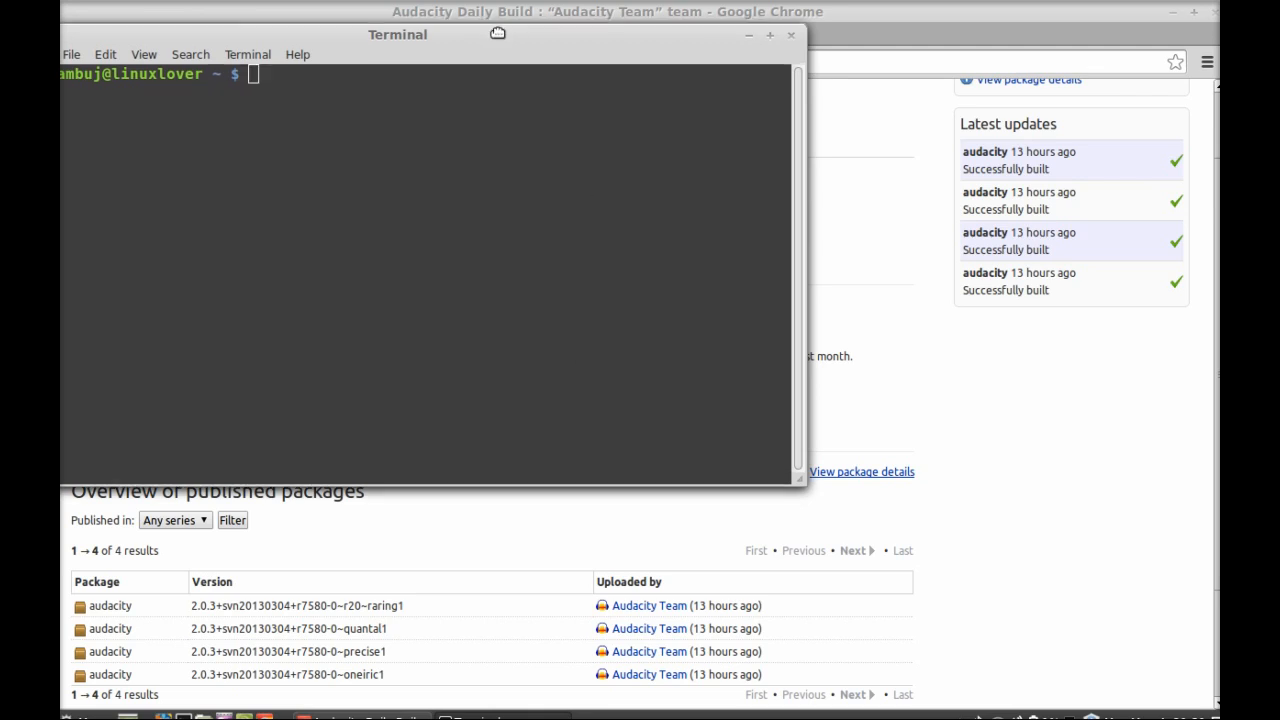
Step: Run sudo add-apt-repository ppa:audacity-team/daily, give the password and confirm adding it
{"action": "left_click_drag", "start_coordinate": [396, 34], "coordinate": [564, 84]}
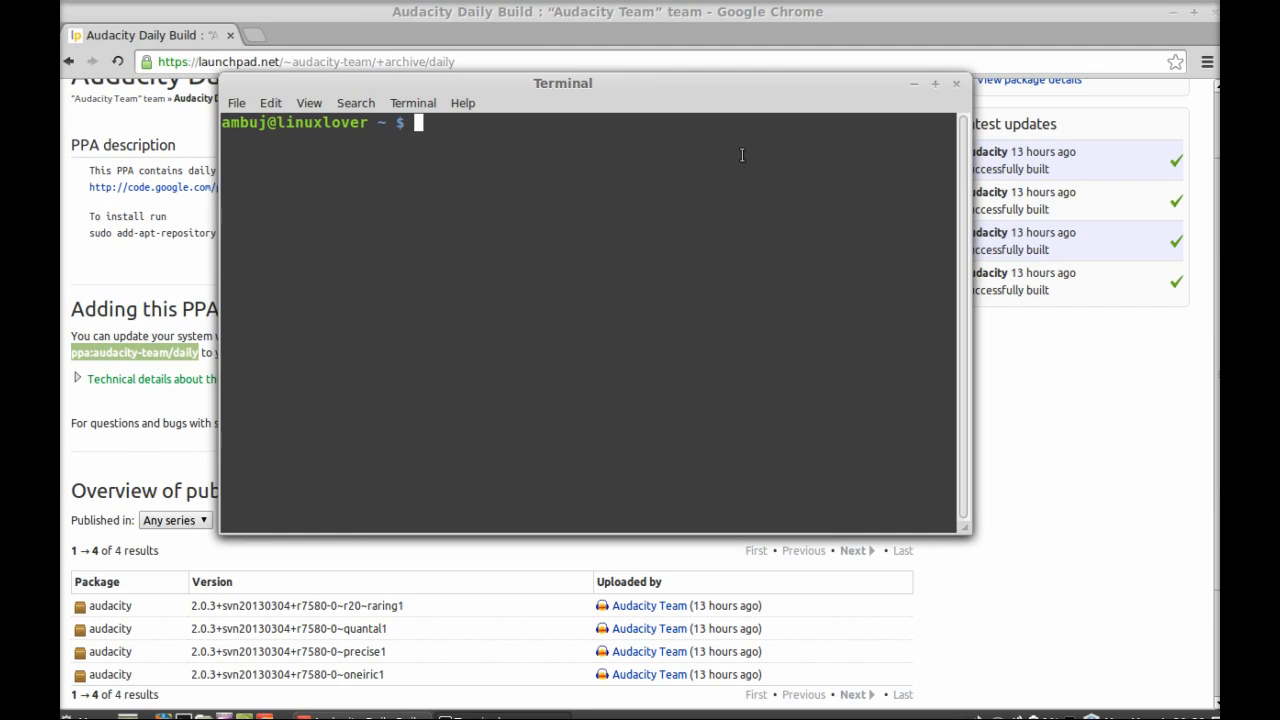
{"action": "type", "text": "sudo a"}
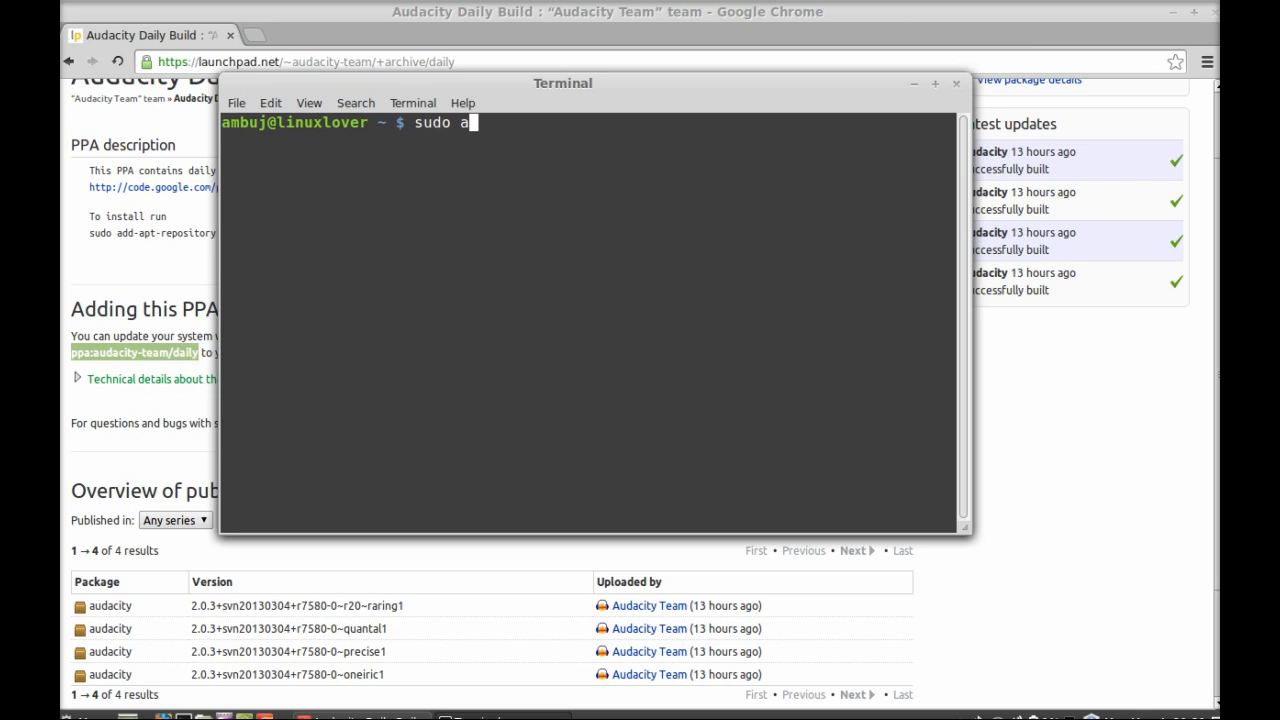
{"action": "type", "text": "dd-apt-reposi"}
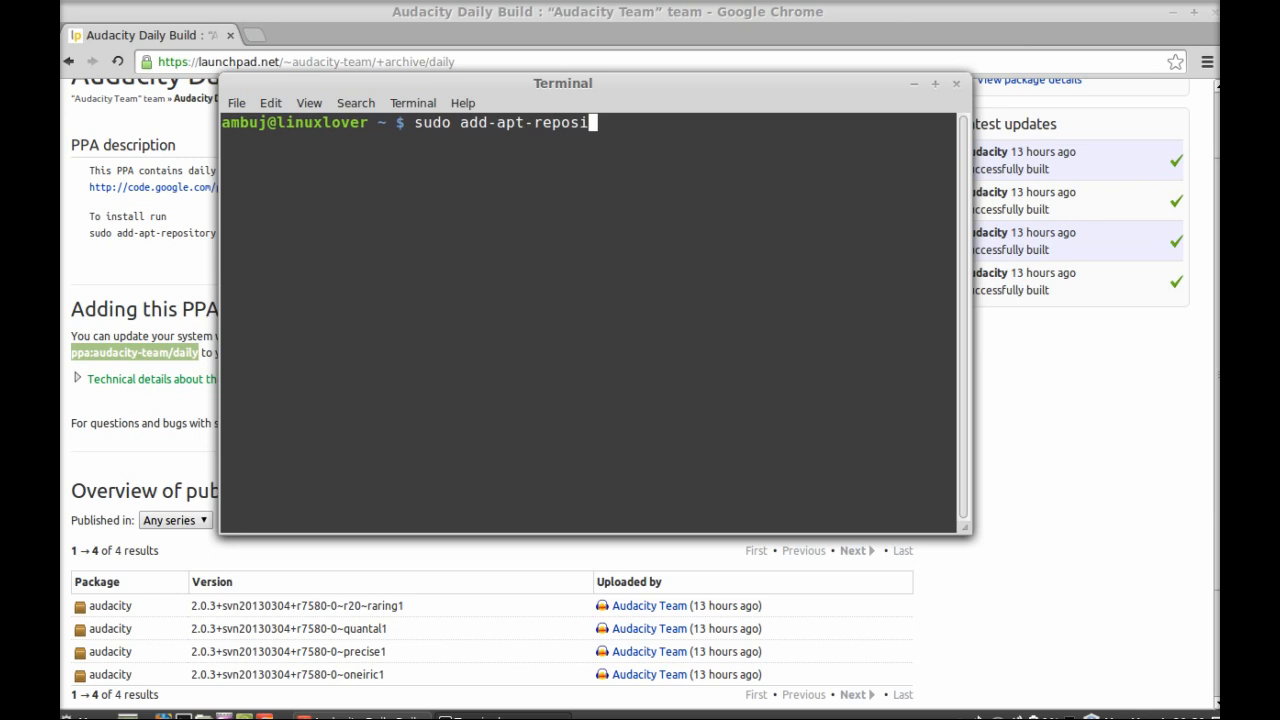
{"action": "type", "text": "tory"}
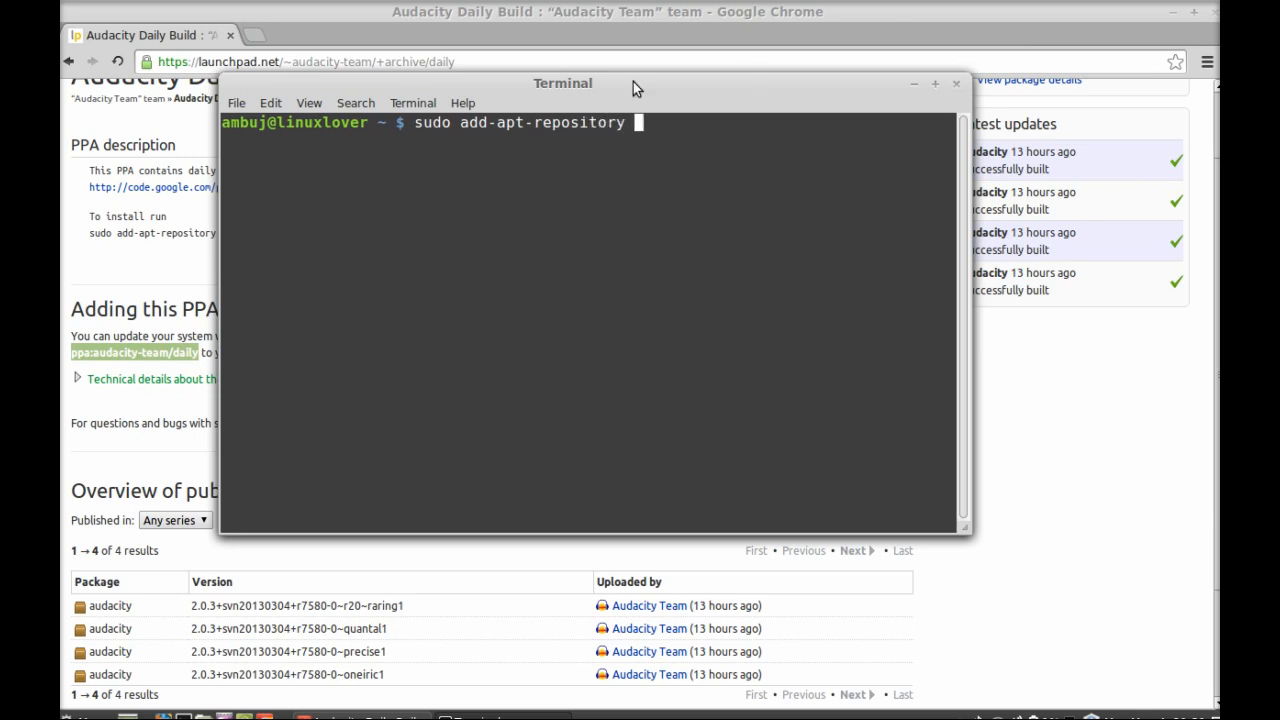
{"action": "mouse_move", "coordinate": [342, 200]}
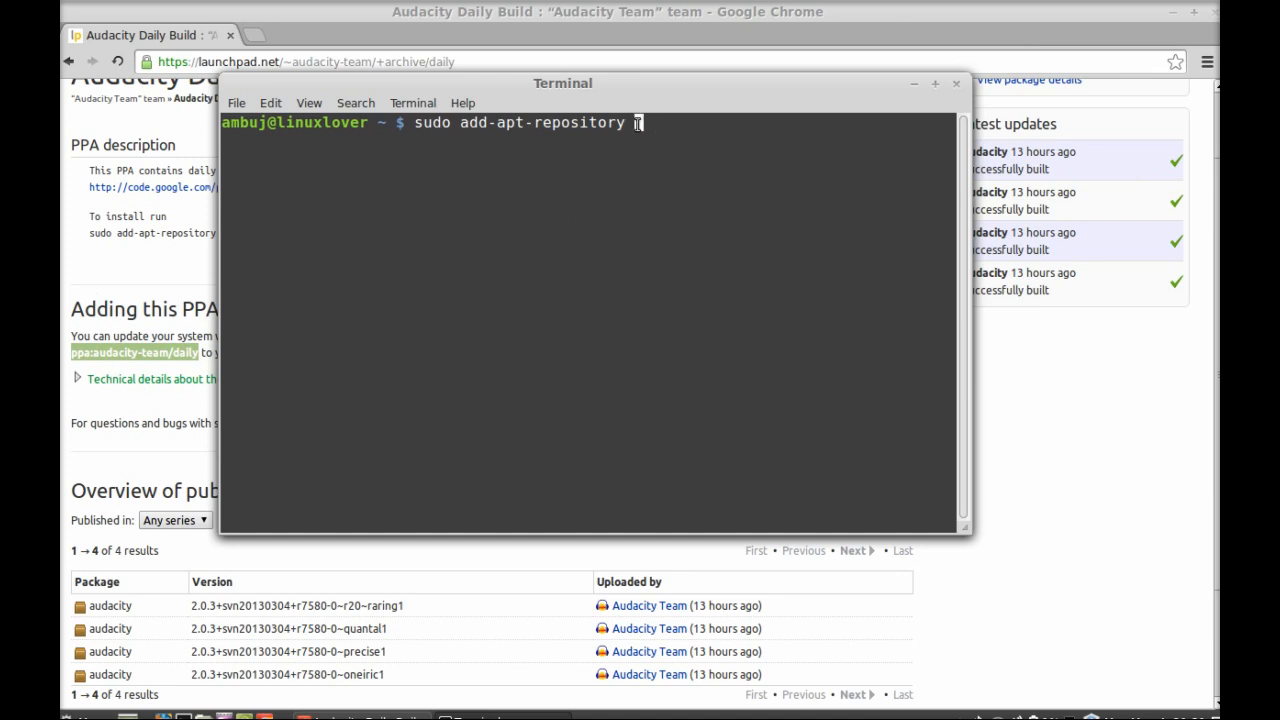
{"action": "type", "text": "ppa:audacity-team/daily"}
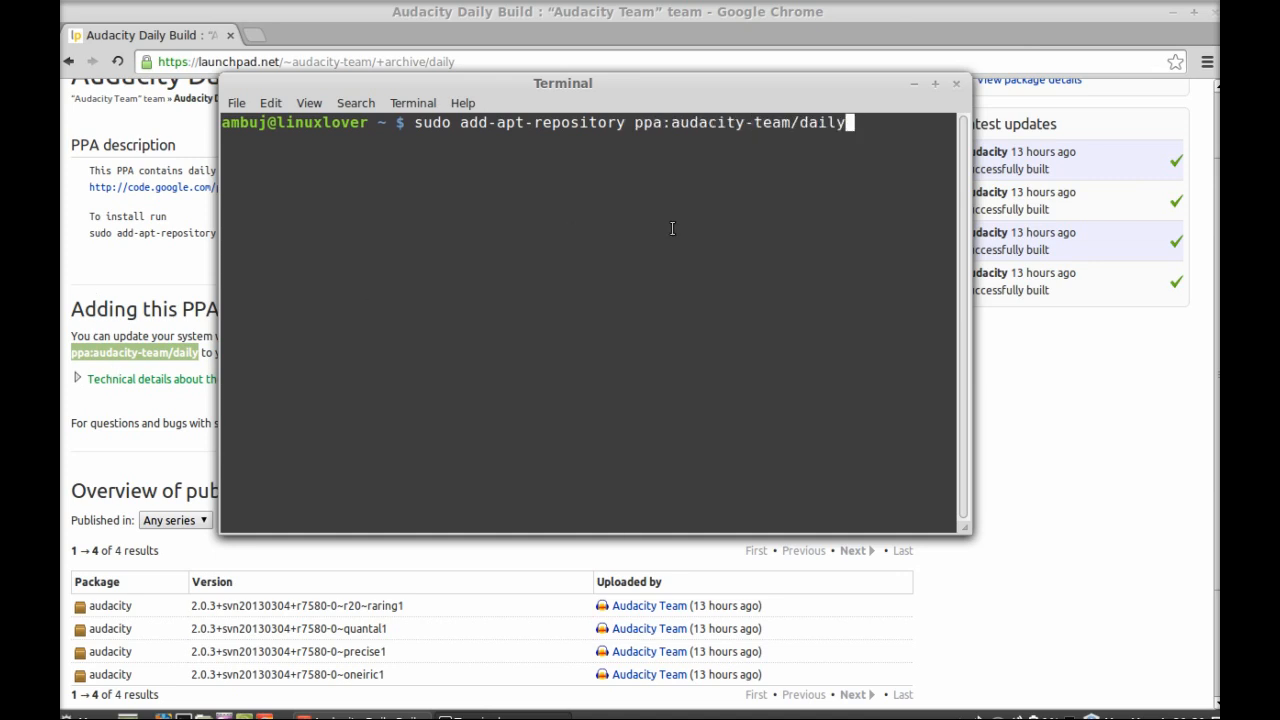
{"action": "key", "text": "Return"}
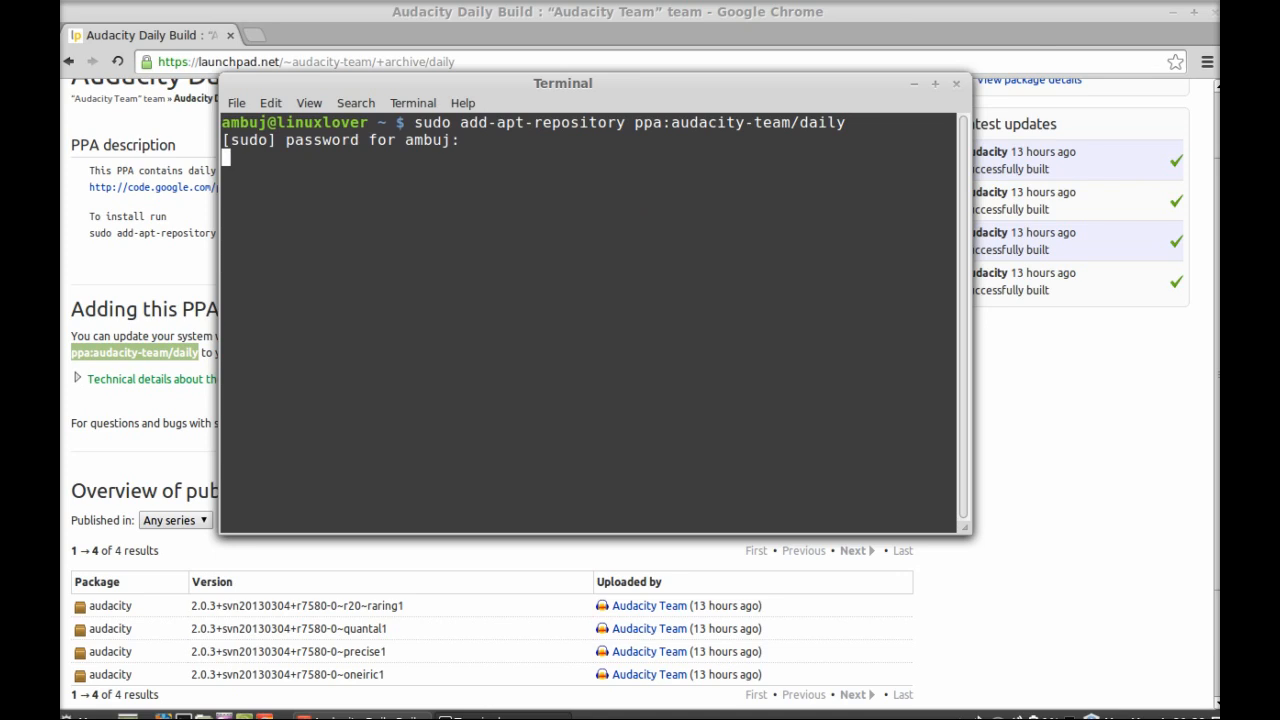
{"action": "key", "text": "Return"}
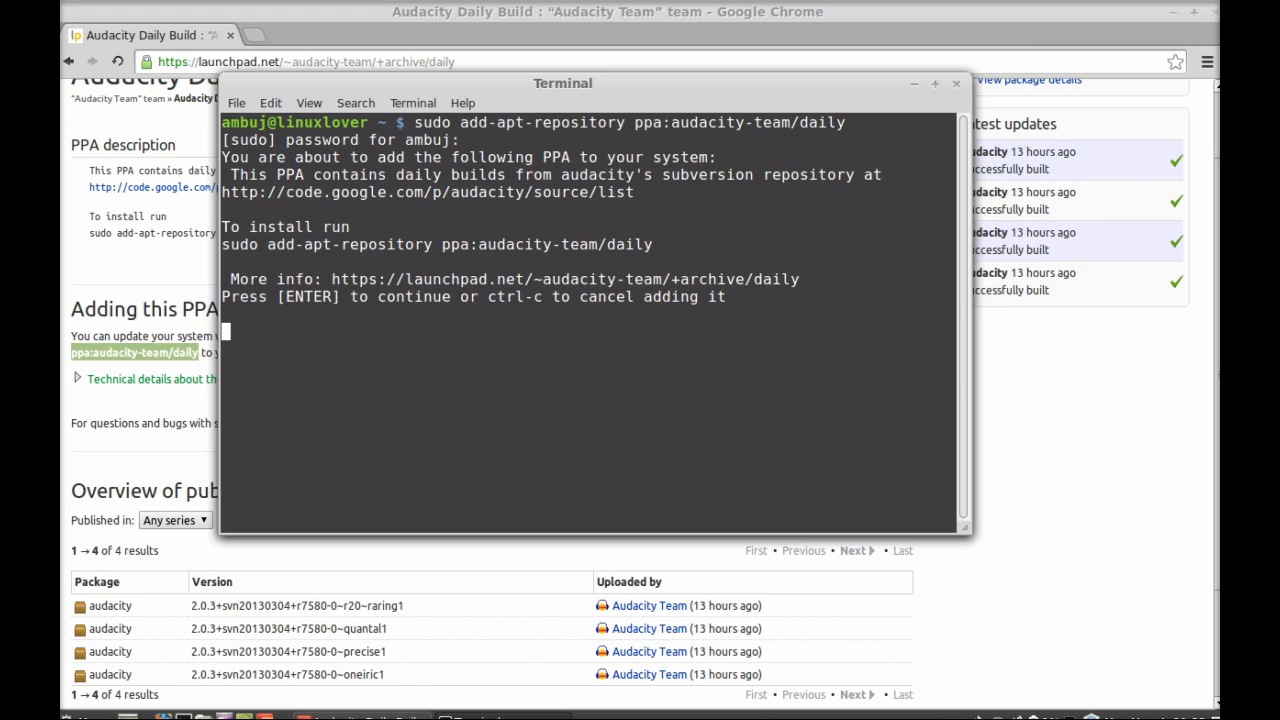
{"action": "key", "text": "Return"}
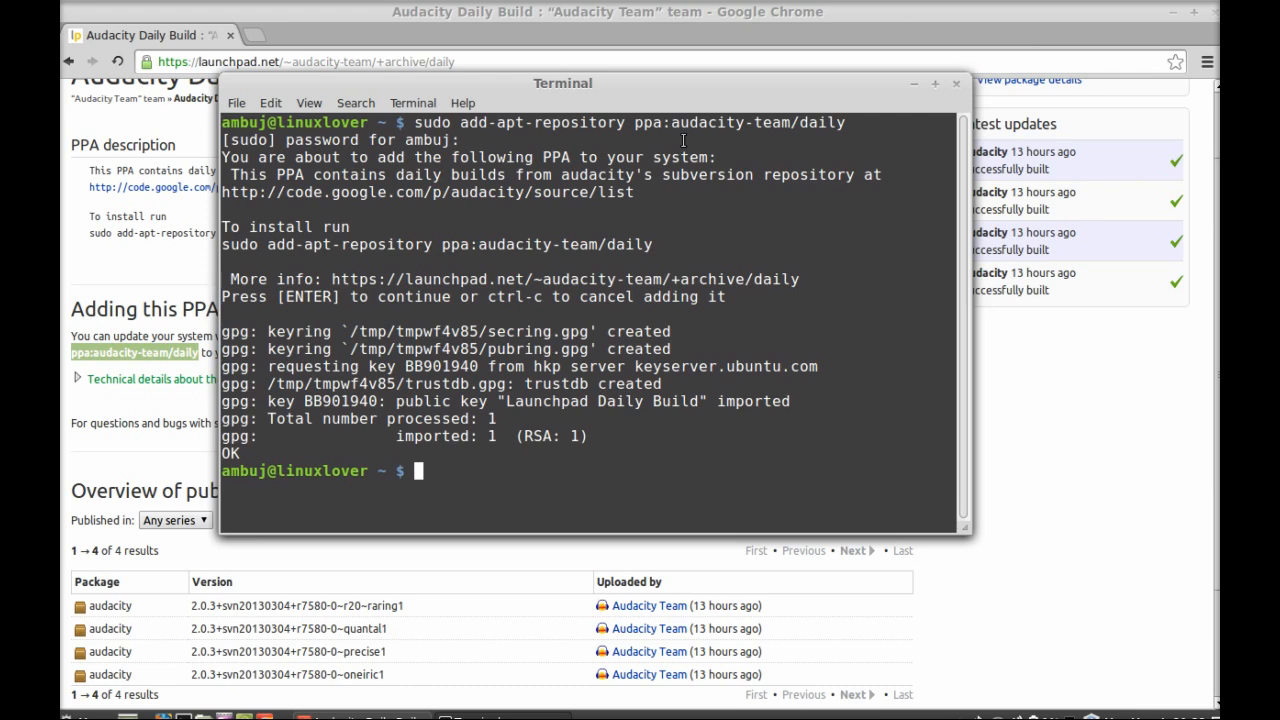
{"action": "mouse_move", "coordinate": [510, 504]}
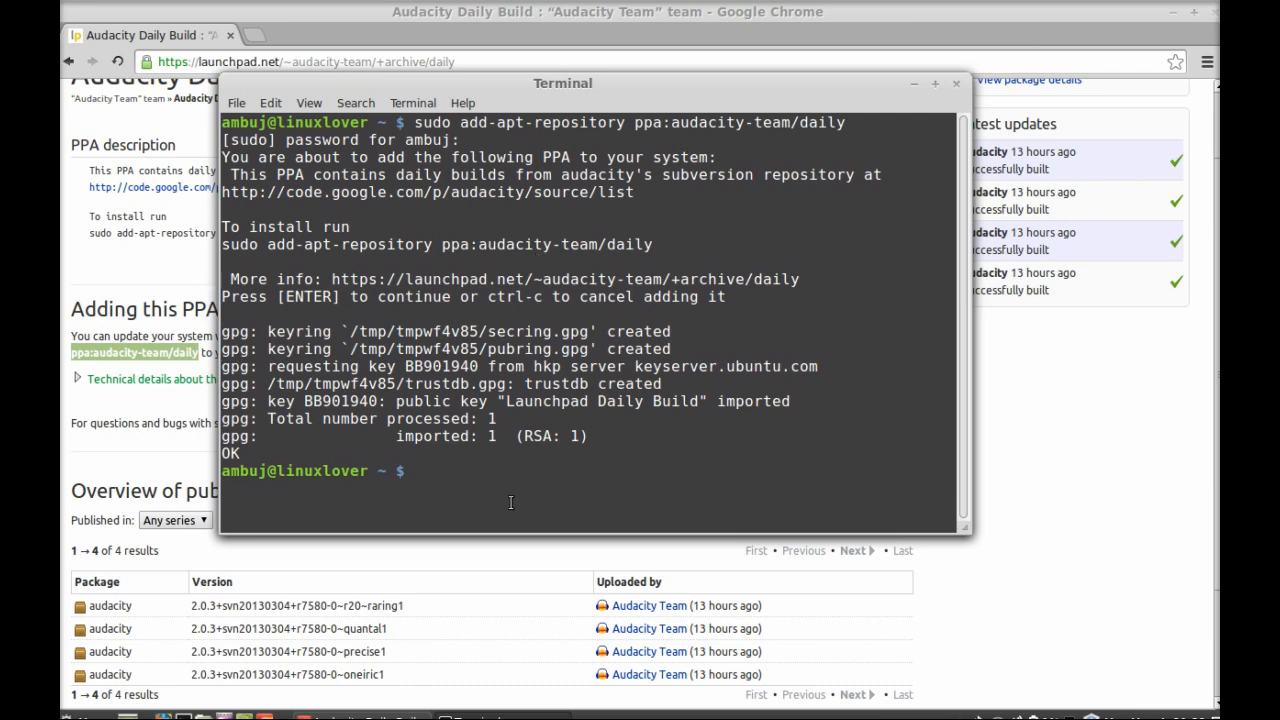
Step: Run sudo apt-get update to fetch the package lists including the new PPA
{"action": "type", "text": "sudo apt"}
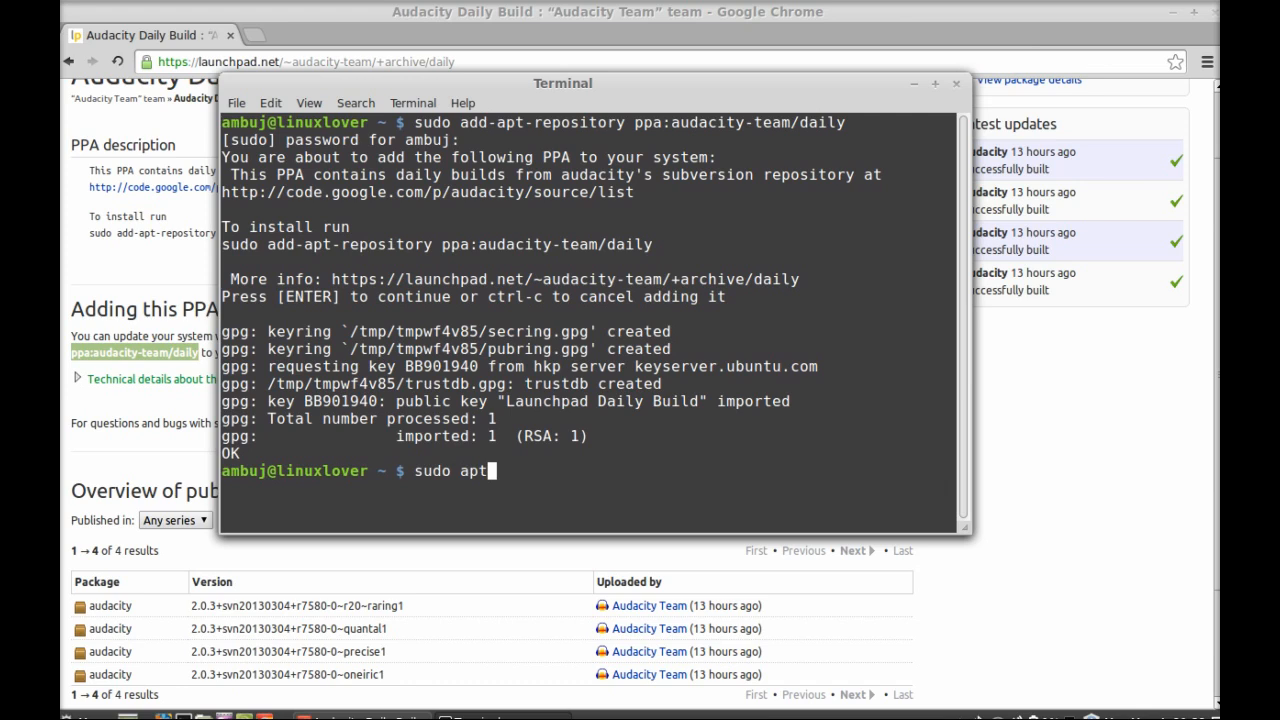
{"action": "type", "text": "-get update"}
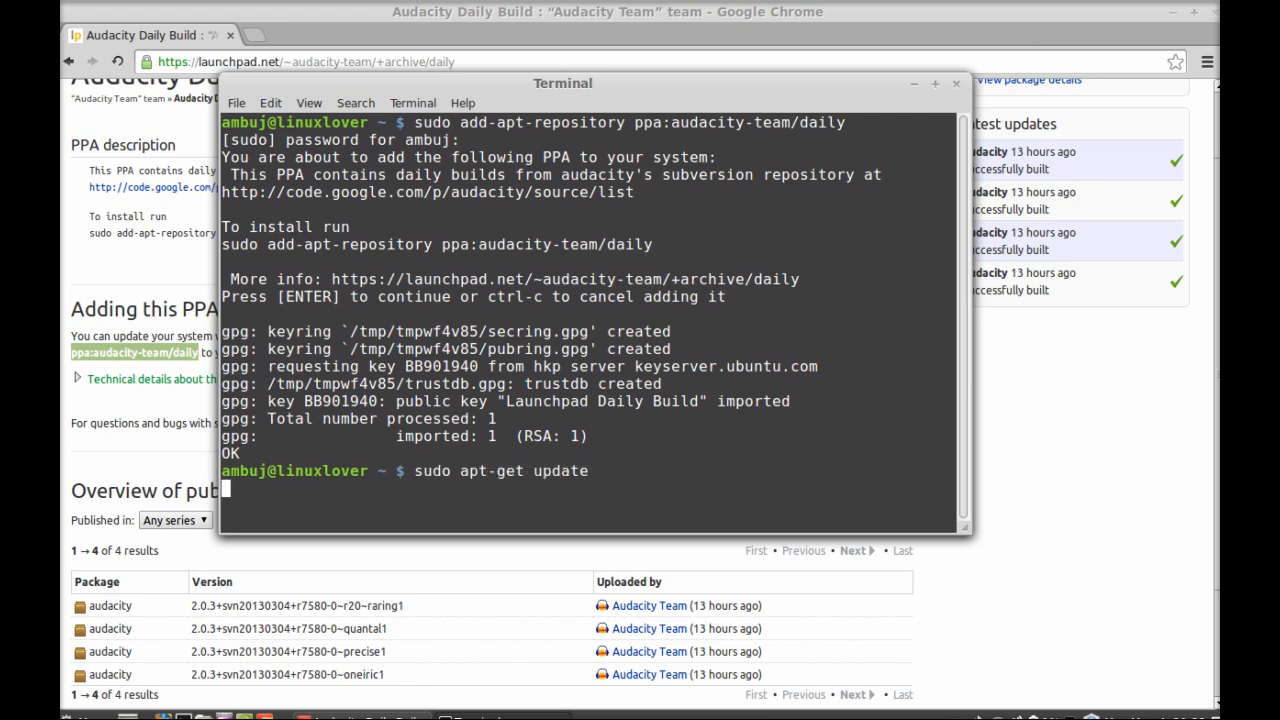
{"action": "key", "text": "Return"}
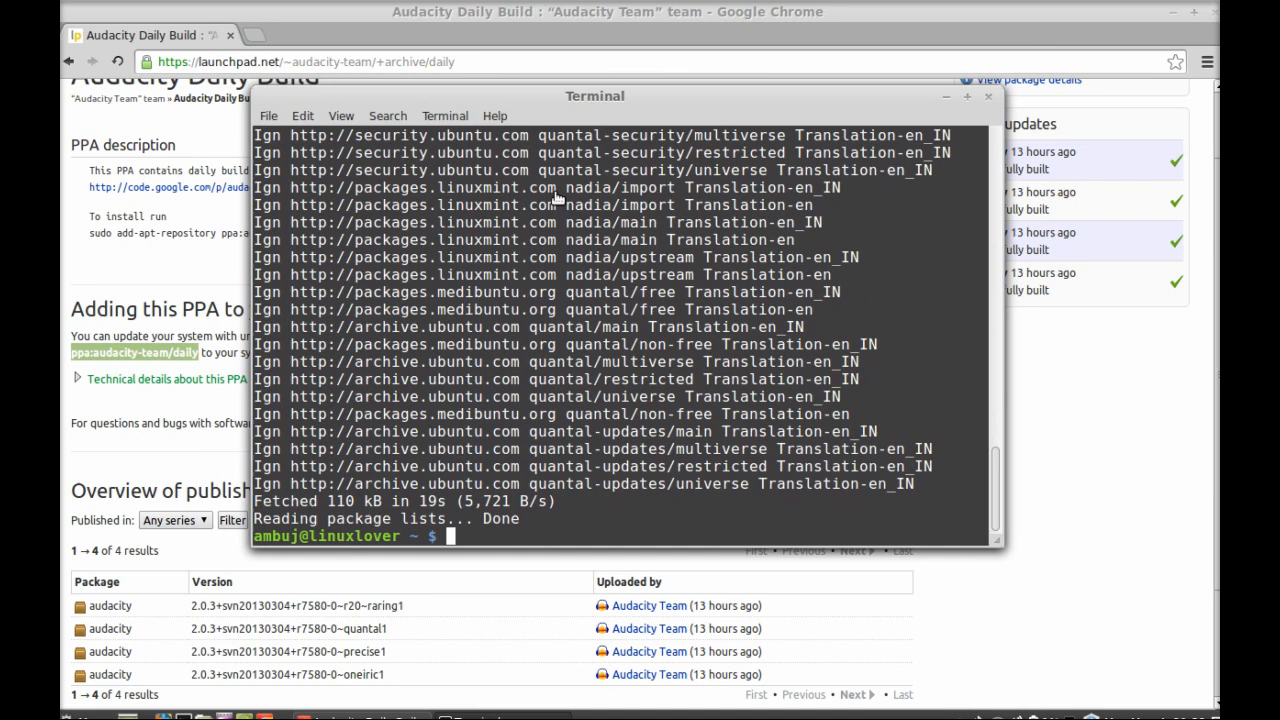
{"action": "mouse_move", "coordinate": [676, 538]}
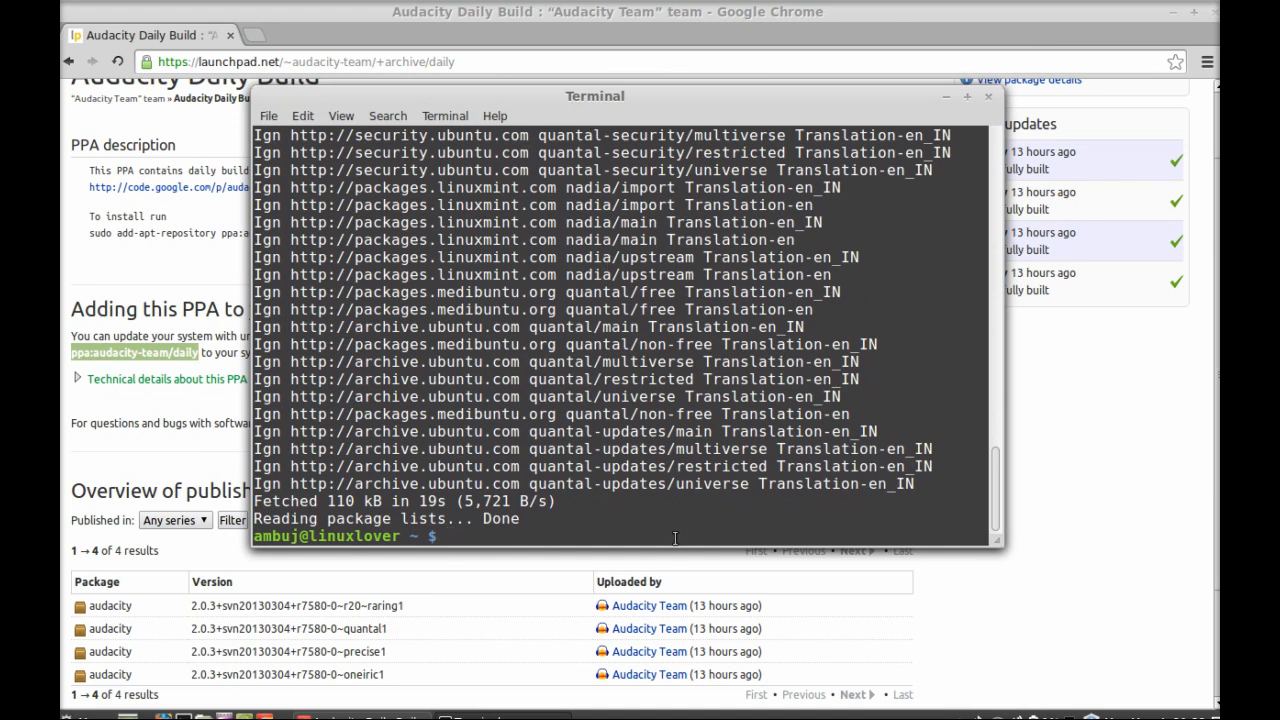
Step: Run sudo apt-get install audacity and confirm installing it with audacity-data
{"action": "type", "text": "sudo apt-"}
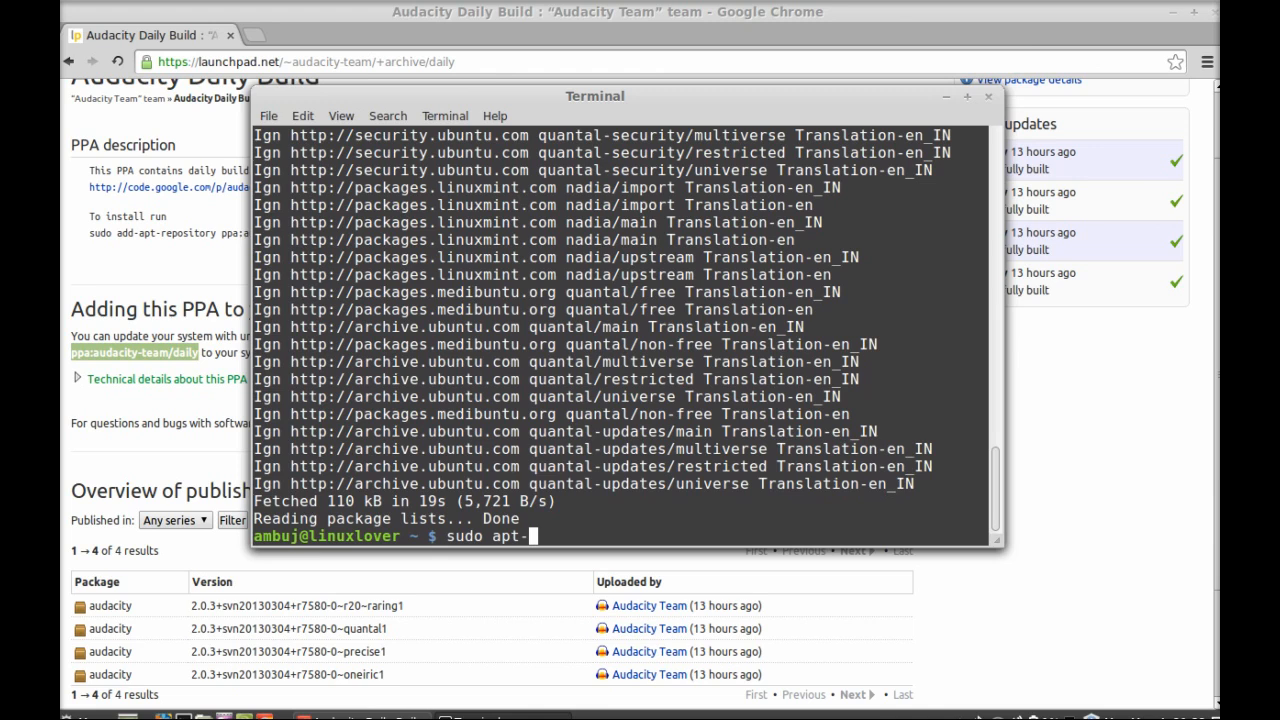
{"action": "type", "text": "get instal"}
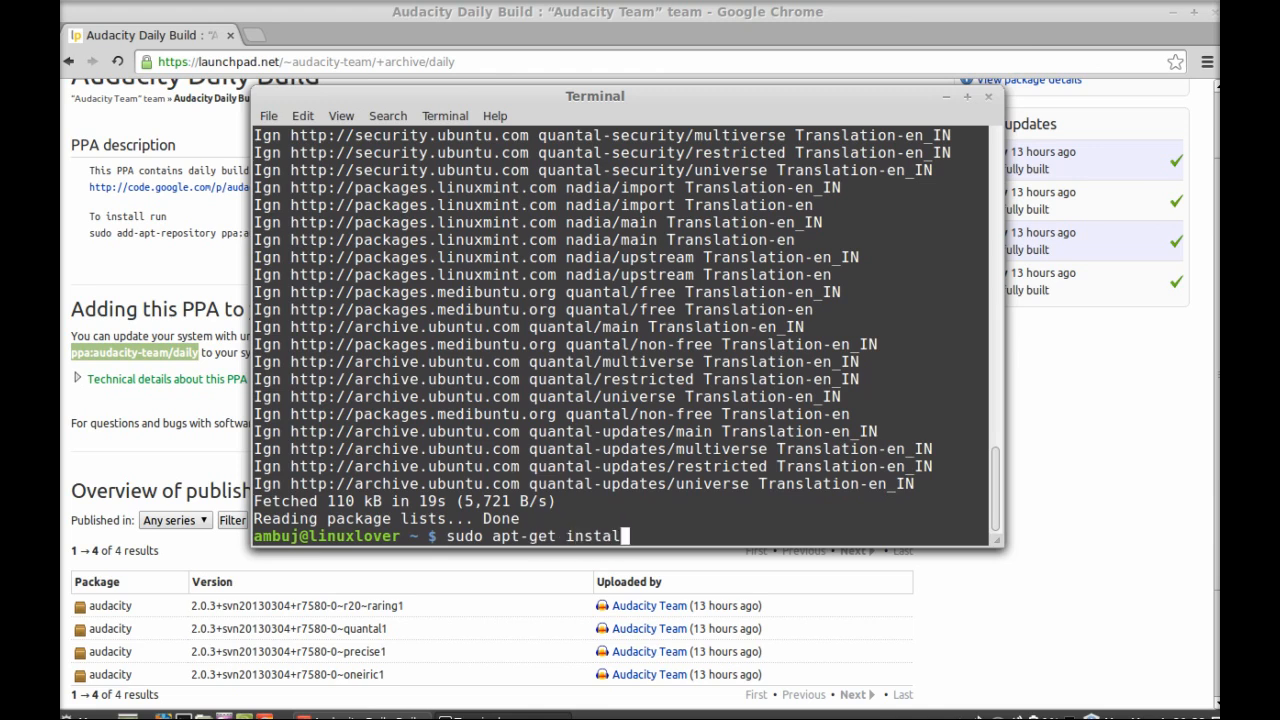
{"action": "type", "text": "audaci"}
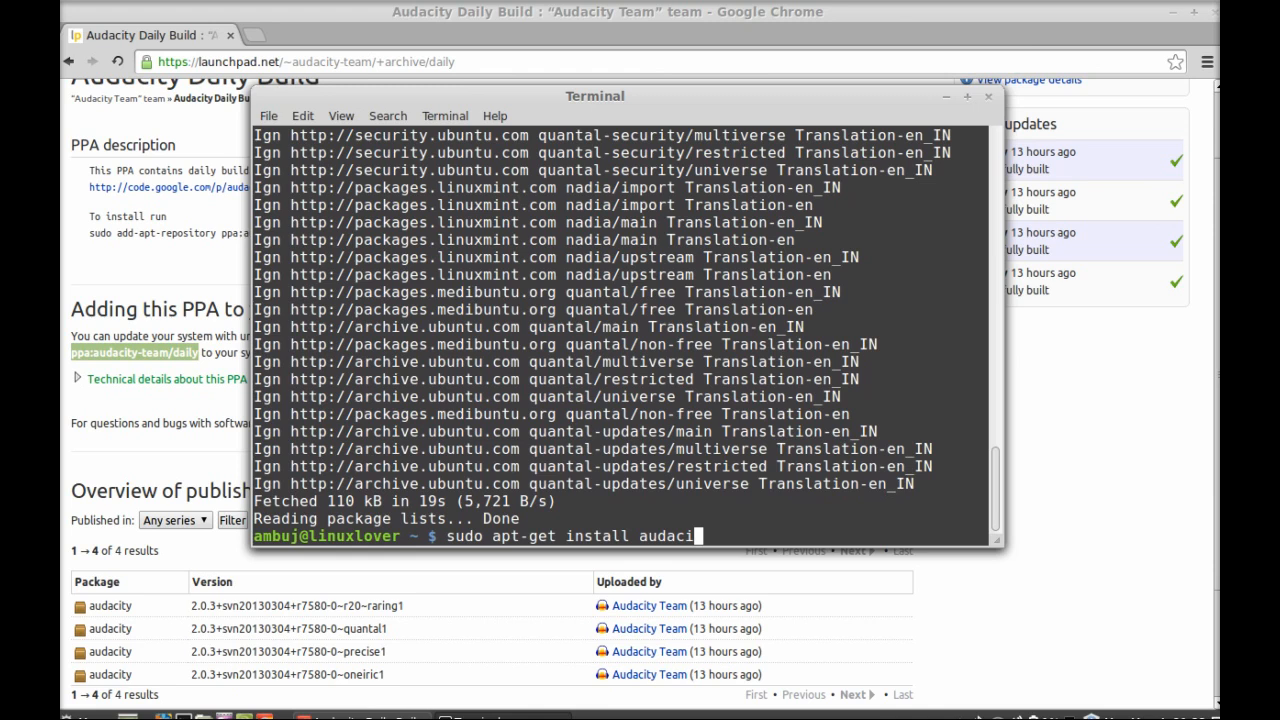
{"action": "type", "text": "ty"}
{"action": "type", "text": "y"}
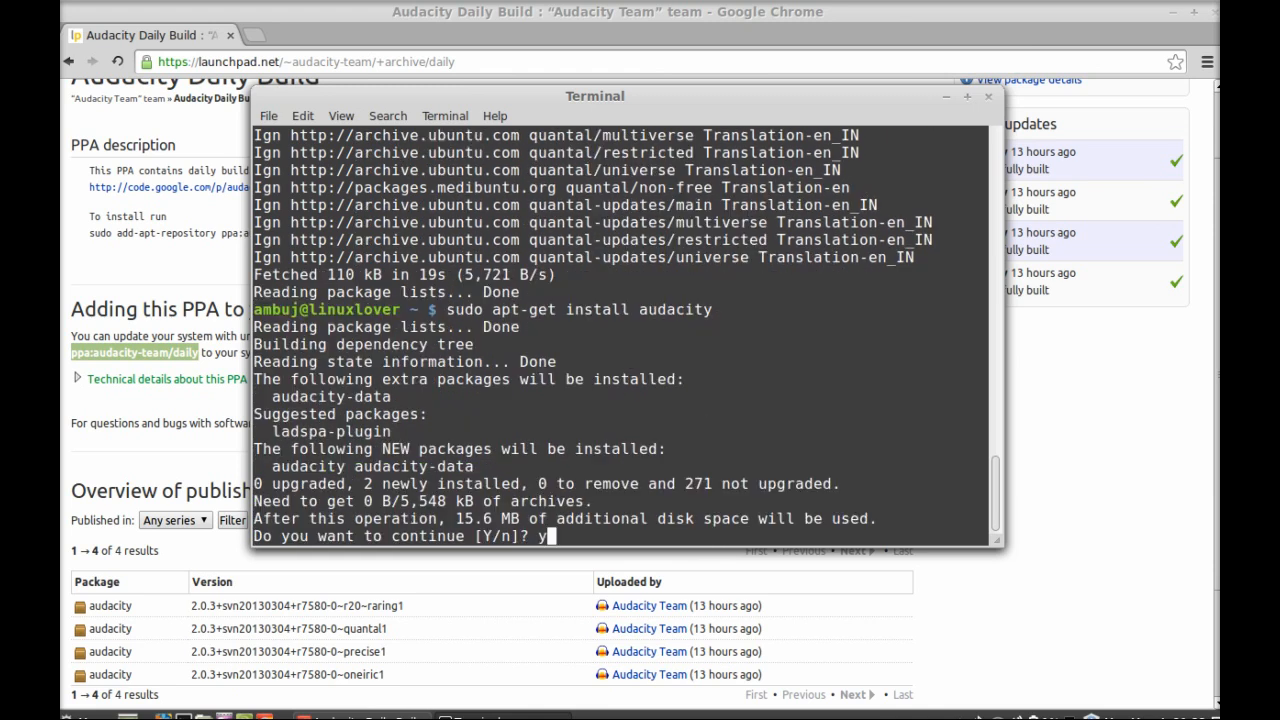
{"action": "key", "text": "Return"}
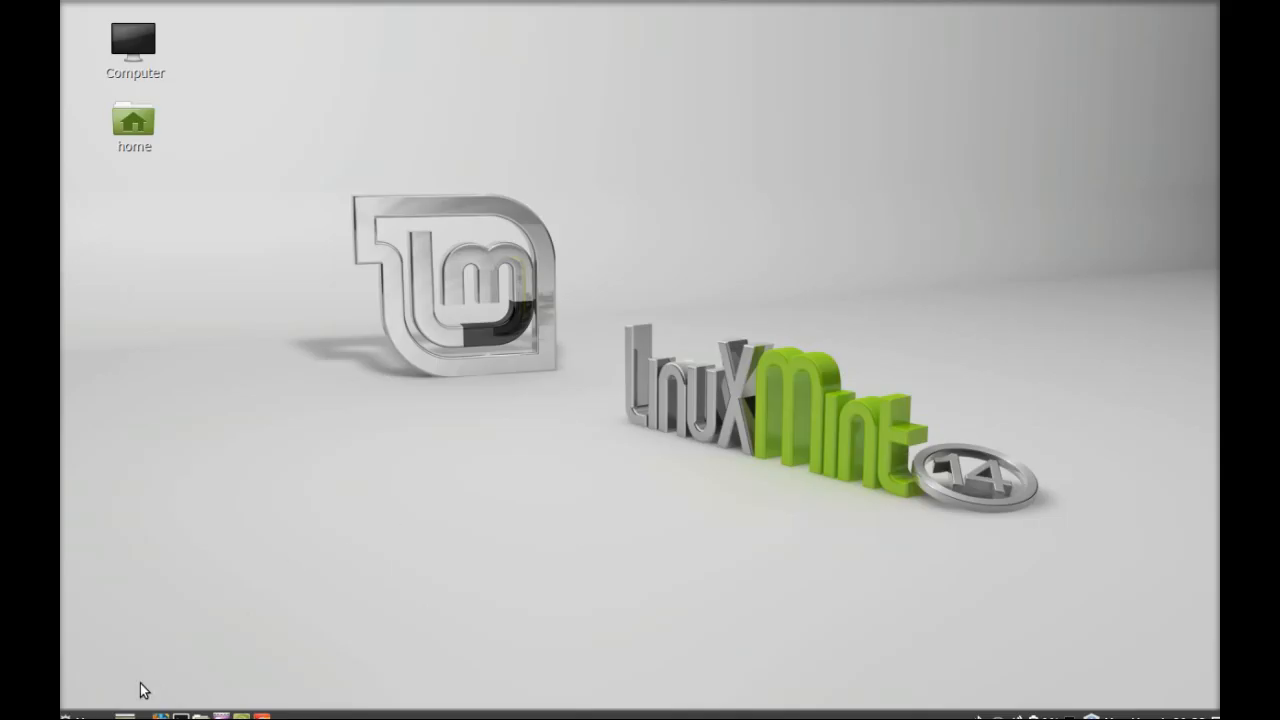
Step: Show the Sound & Video applications in the Mint Menu to reach Audacity
{"action": "left_click", "coordinate": [76, 716]}
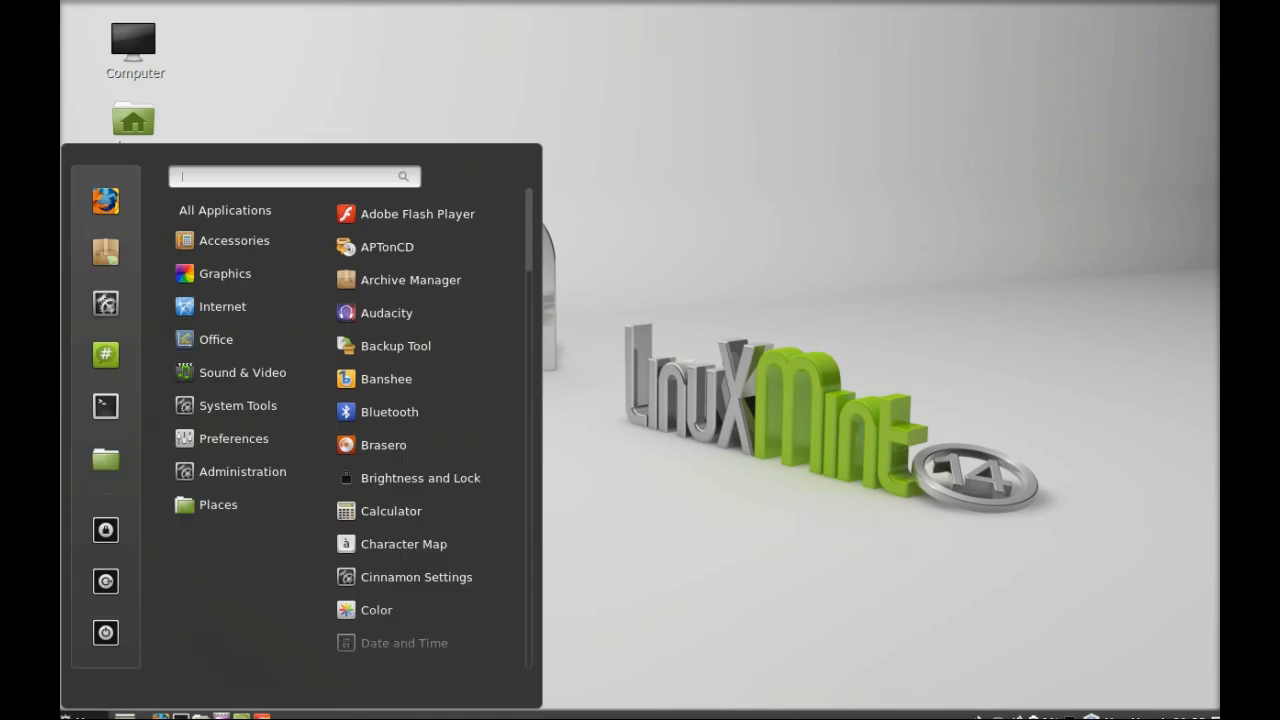
{"action": "left_click", "coordinate": [242, 370]}
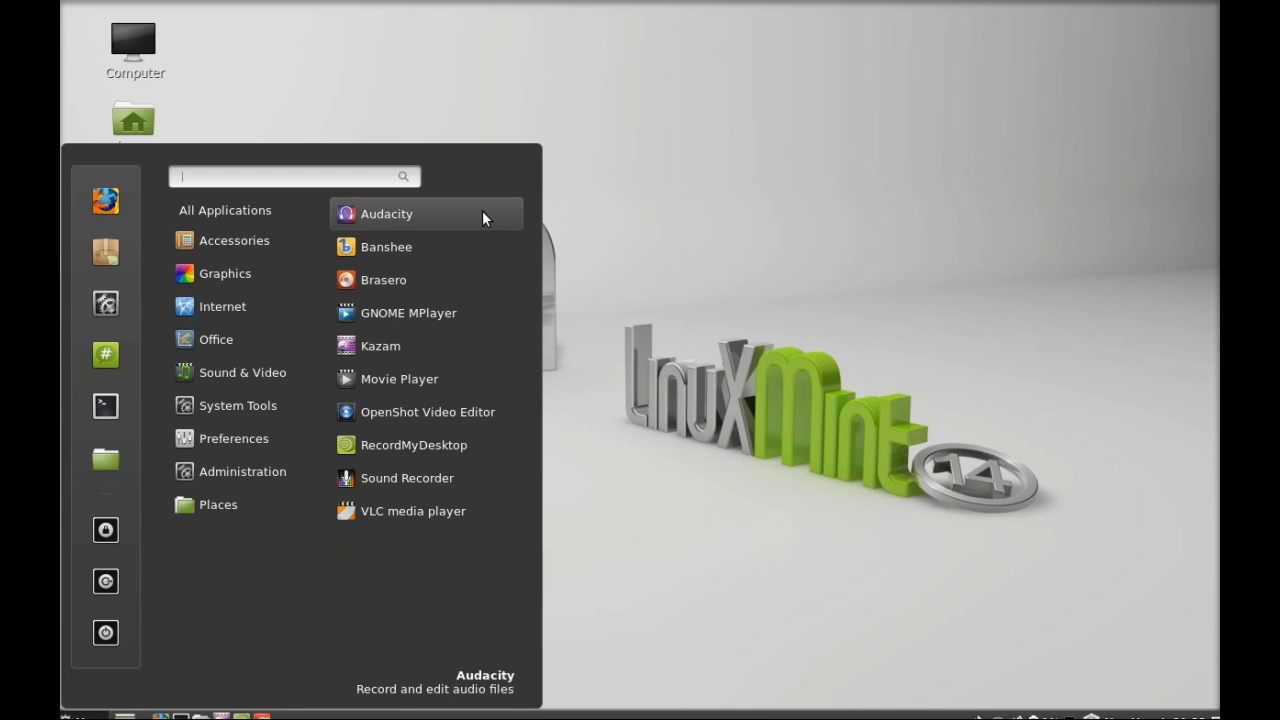
{"action": "mouse_move", "coordinate": [462, 218]}
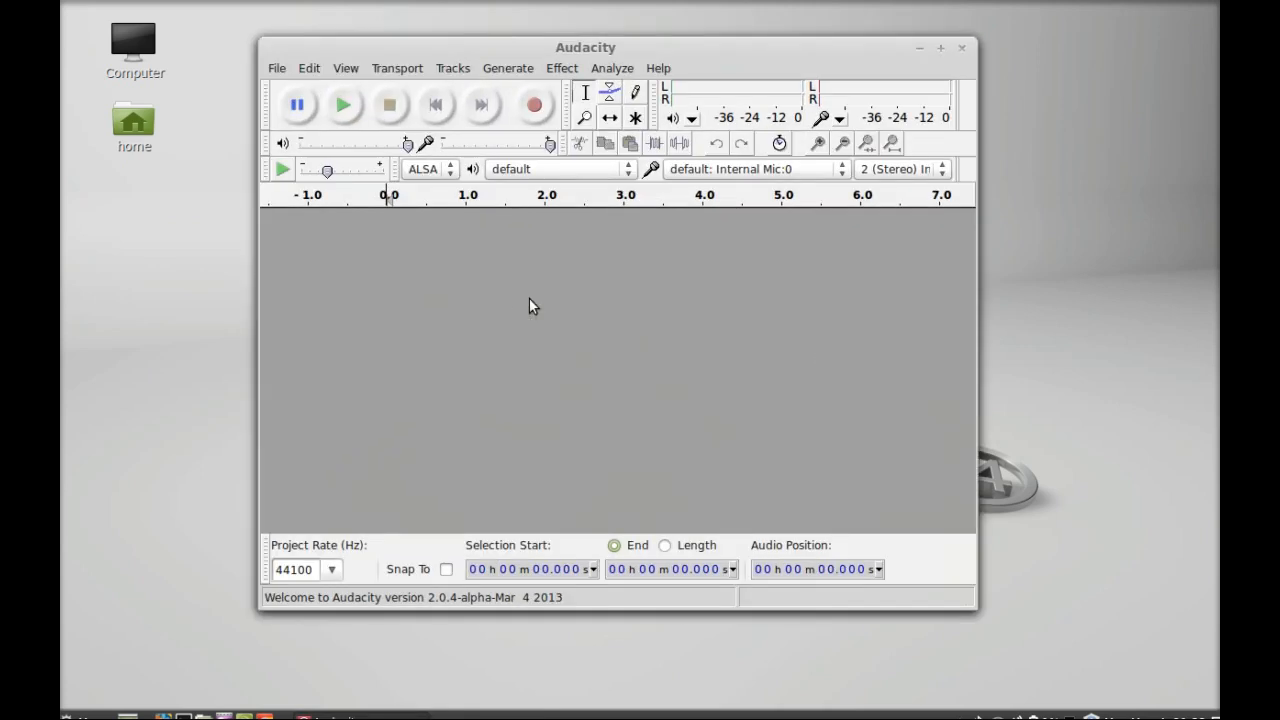
{"action": "left_click_drag", "start_coordinate": [584, 48], "coordinate": [546, 56]}
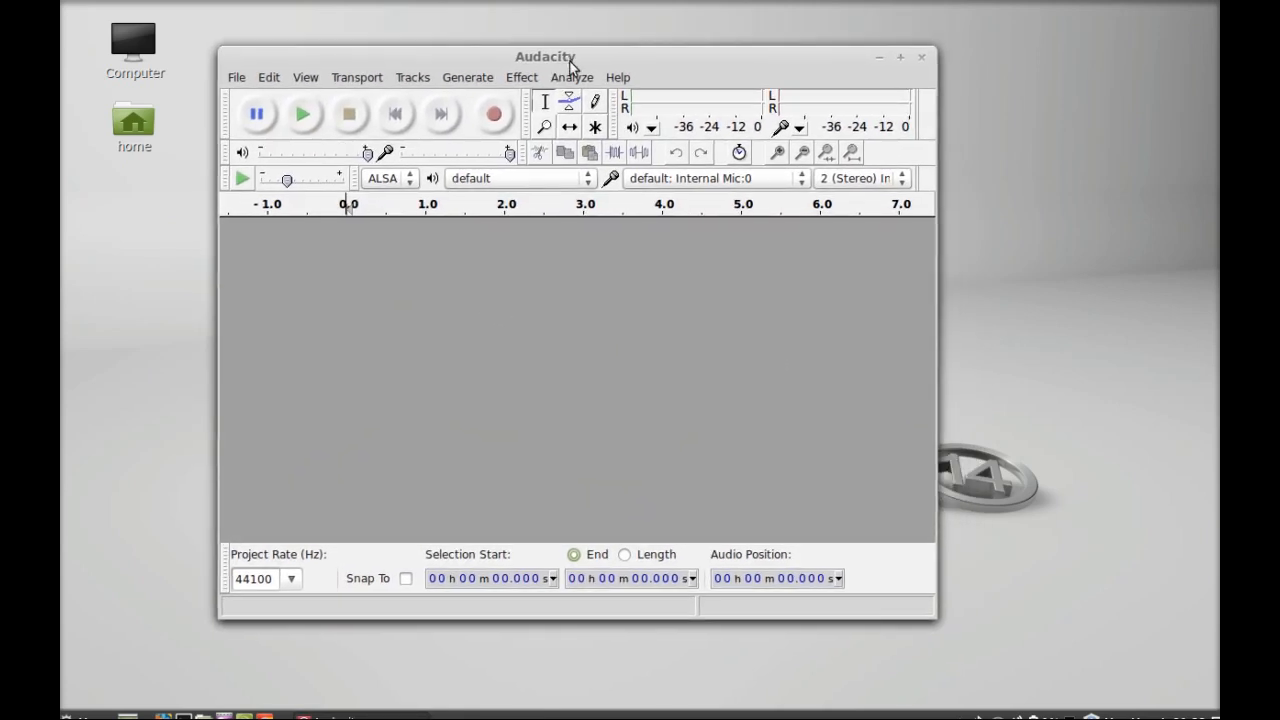
{"action": "left_click", "coordinate": [572, 76]}
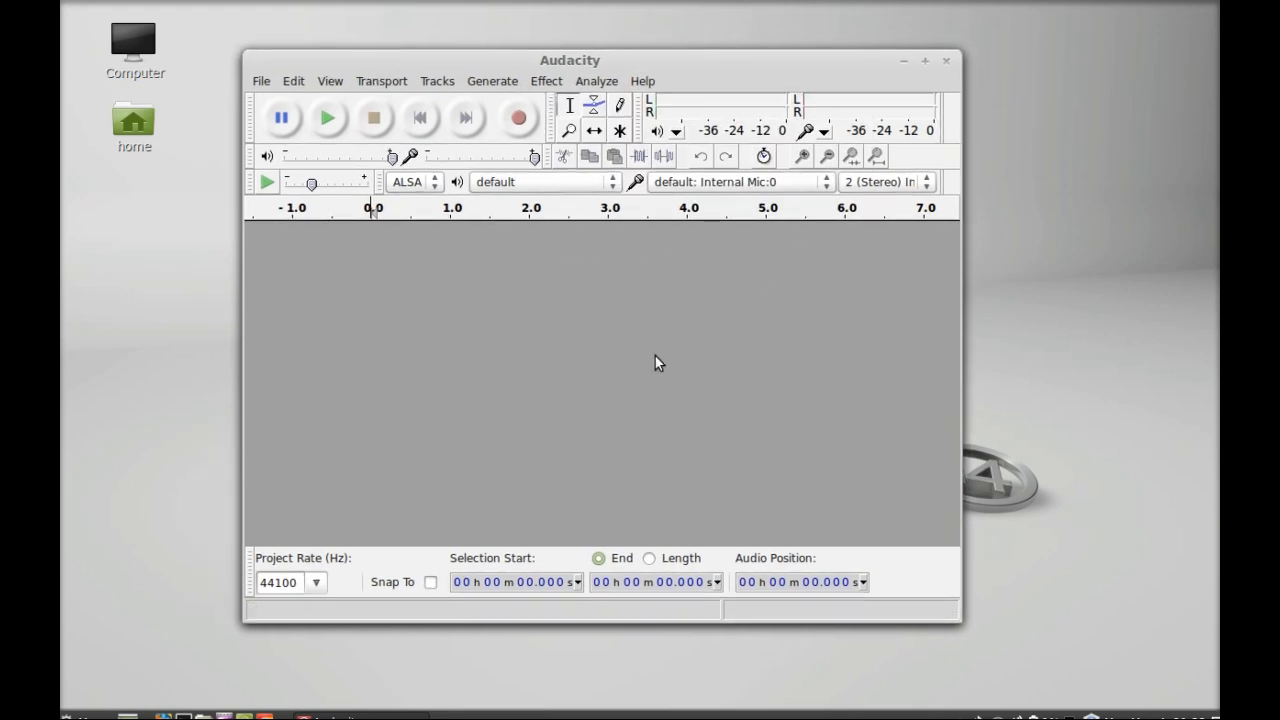
{"action": "left_click_drag", "start_coordinate": [570, 60], "coordinate": [556, 56]}
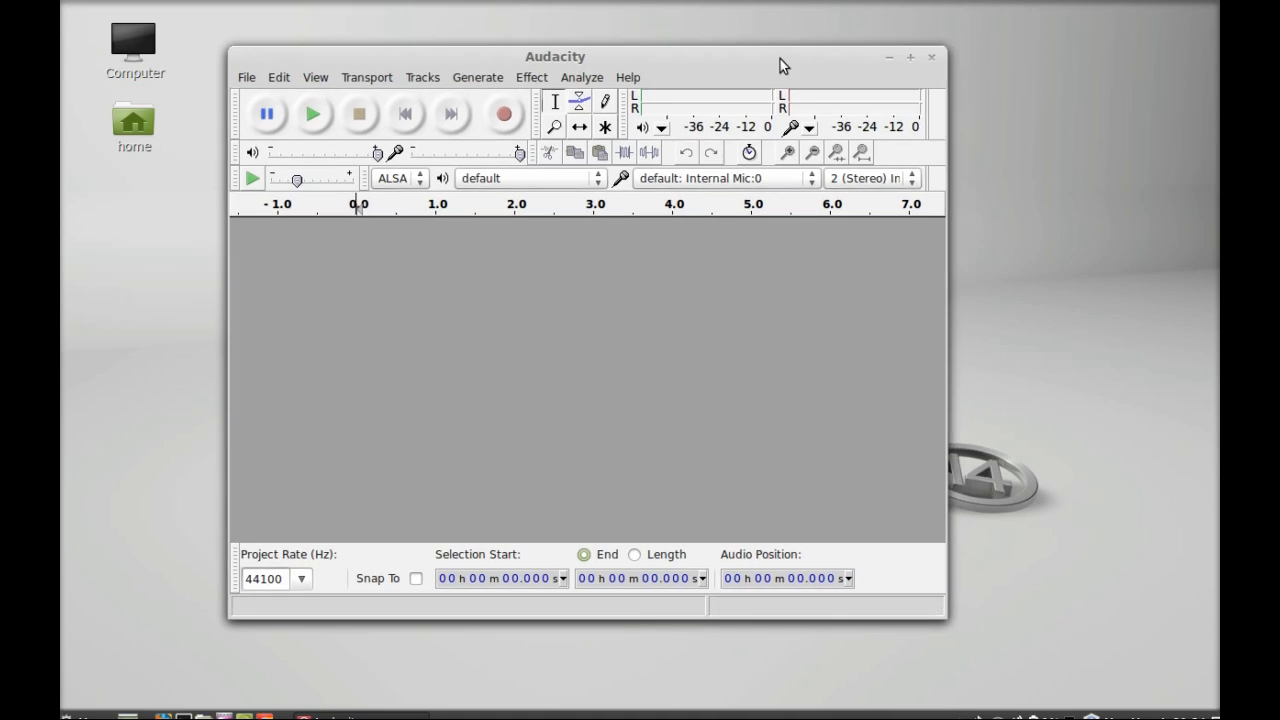